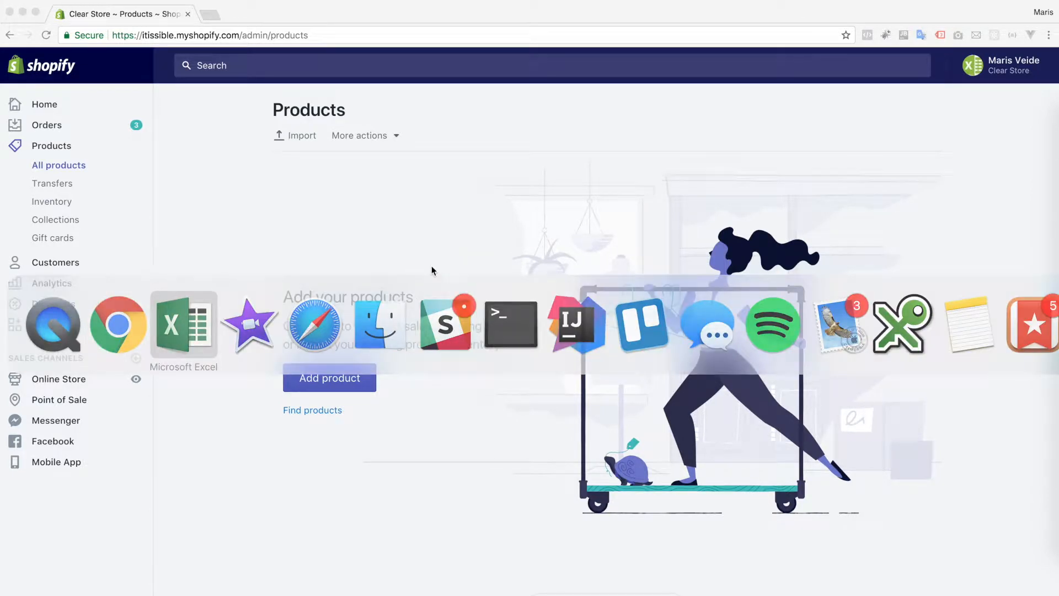
Bring up the dog product sheet with handles, titles and semicolon-separated image URLs.
{"action": "left_click", "coordinate": [183, 325]}
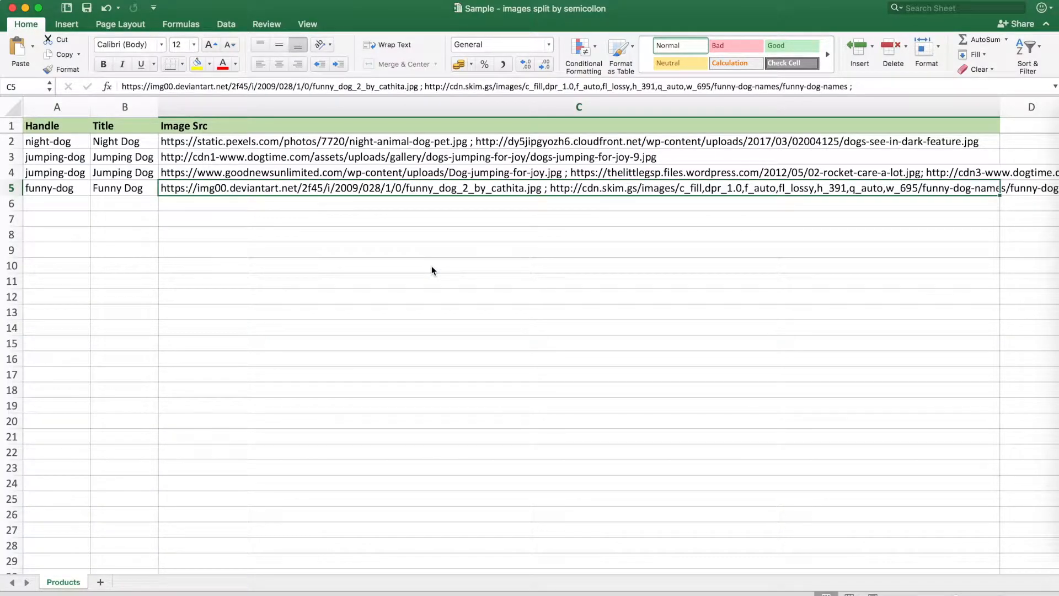
{"action": "mouse_move", "coordinate": [134, 145]}
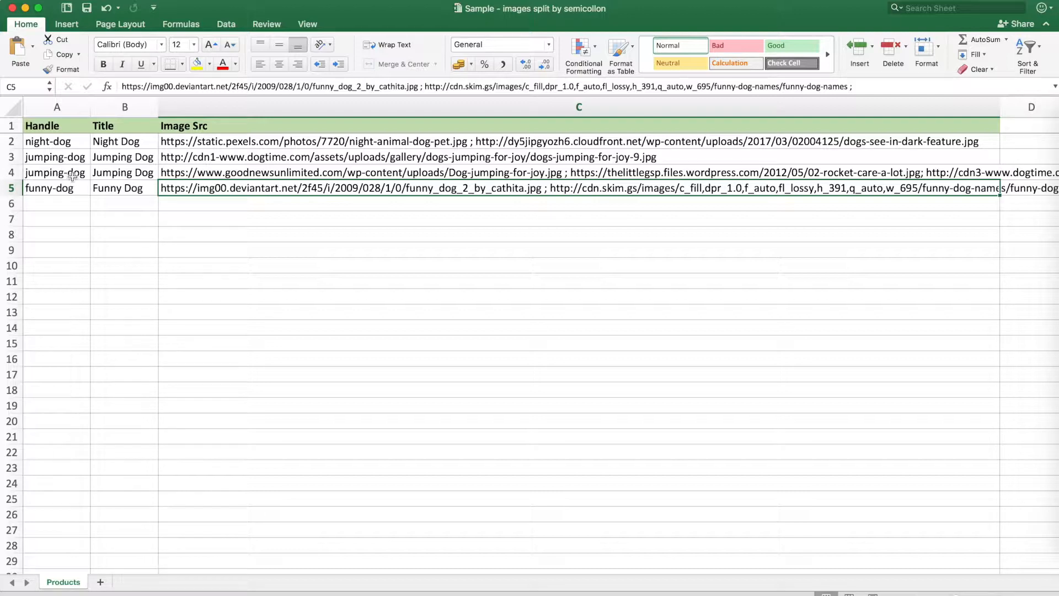
{"action": "mouse_move", "coordinate": [152, 141]}
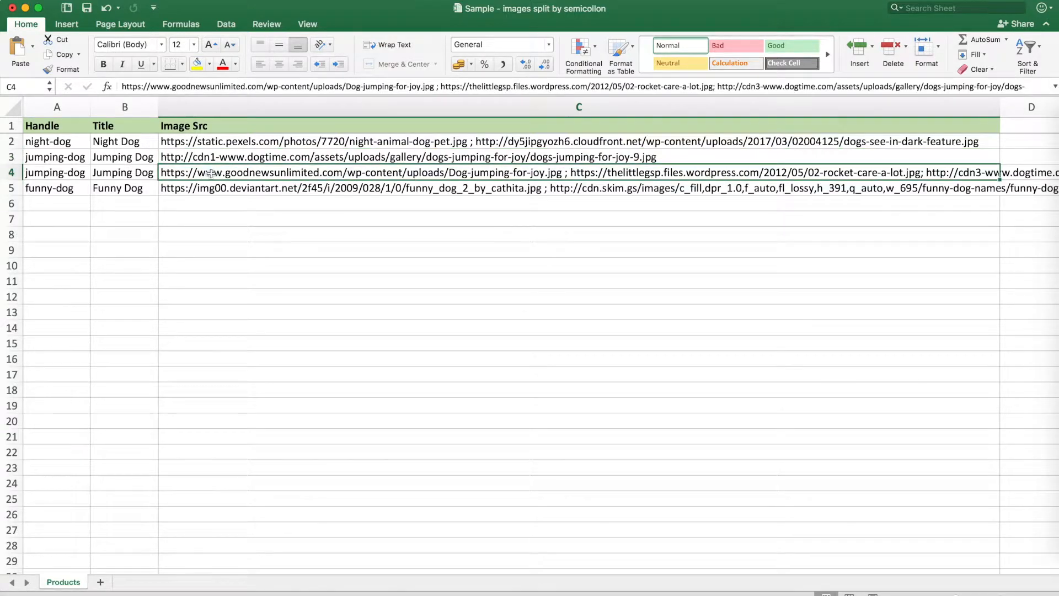
{"action": "mouse_move", "coordinate": [243, 157]}
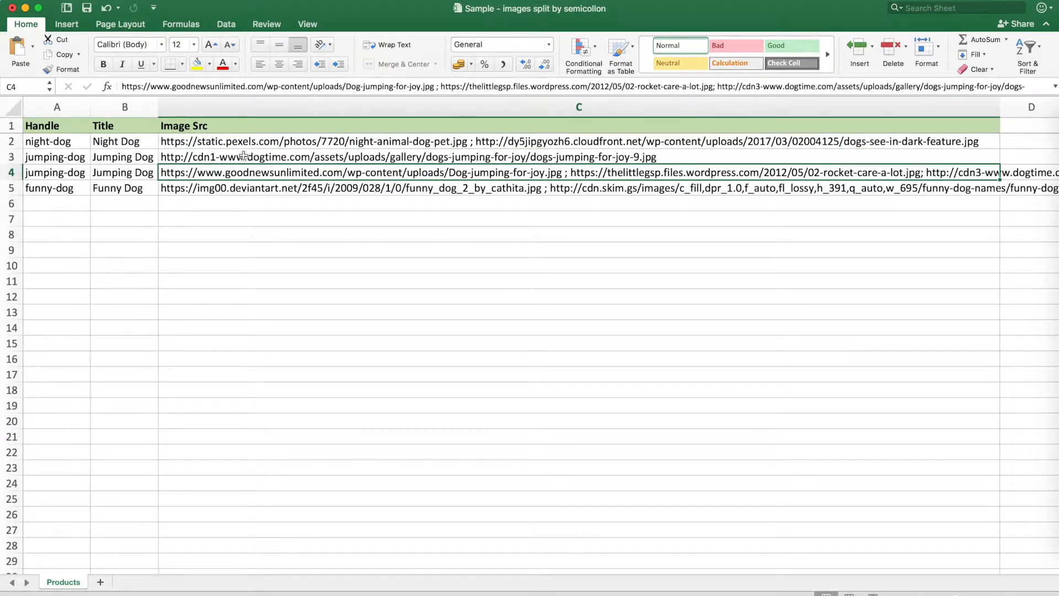
{"action": "mouse_move", "coordinate": [329, 162]}
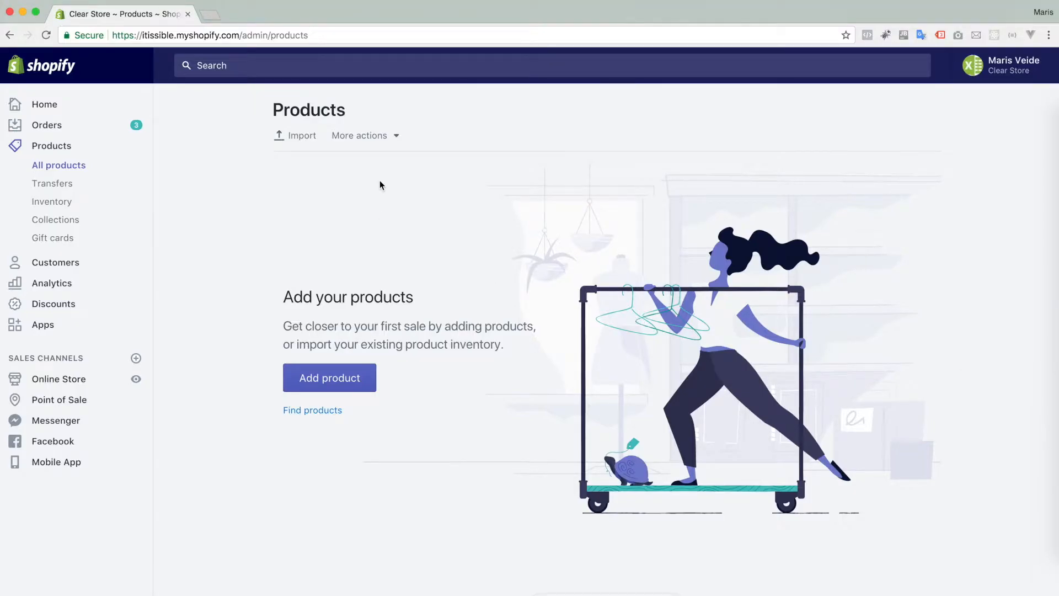
Load the Sample dog-products workbook from Downloads into the Bulk Import Export Update with Excel app.
{"action": "left_click", "coordinate": [366, 134]}
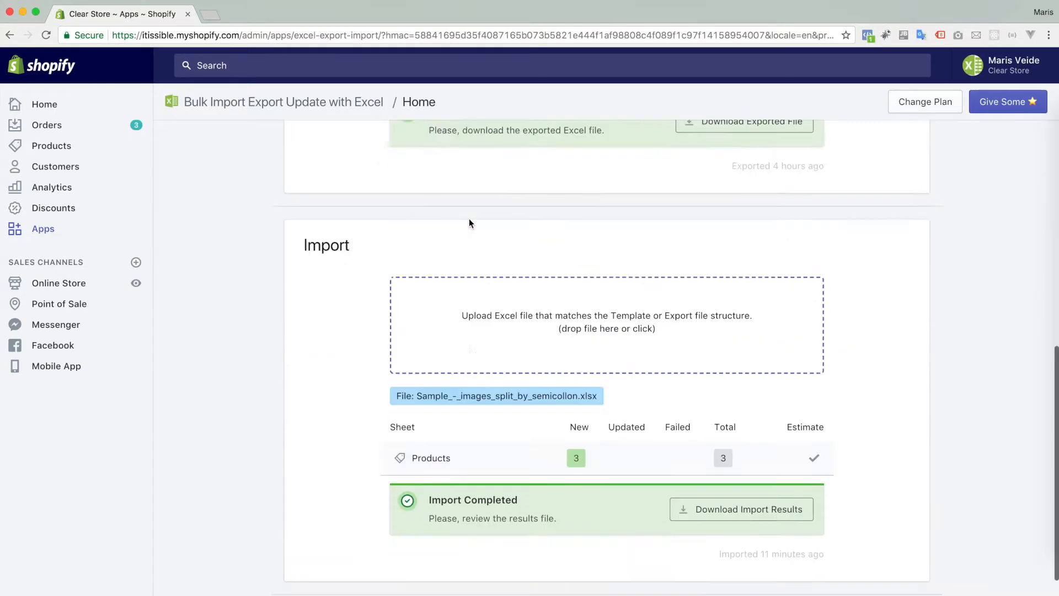
{"action": "left_click", "coordinate": [607, 319]}
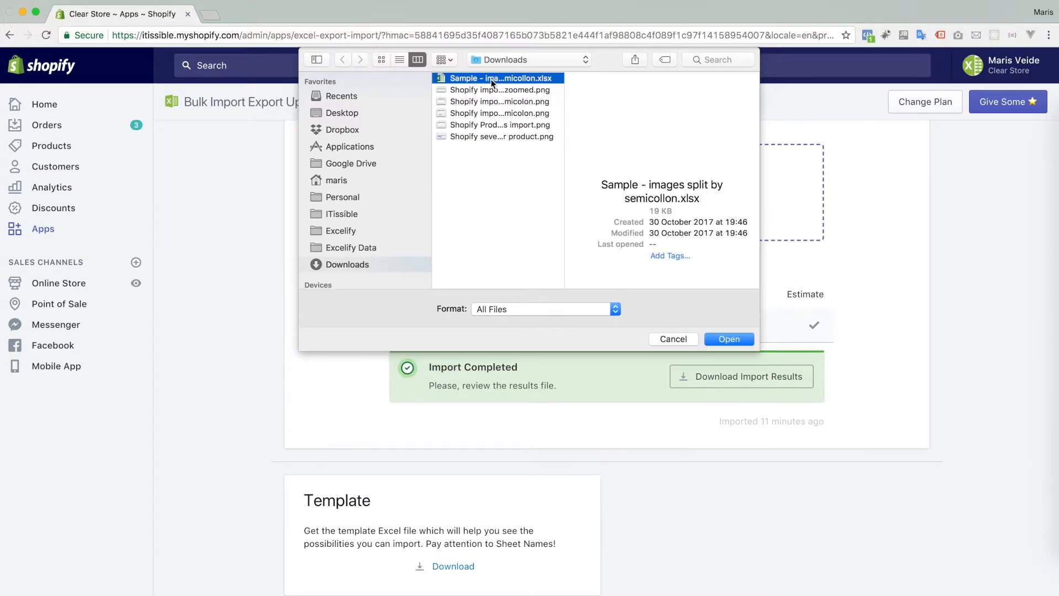
{"action": "left_click", "coordinate": [729, 338]}
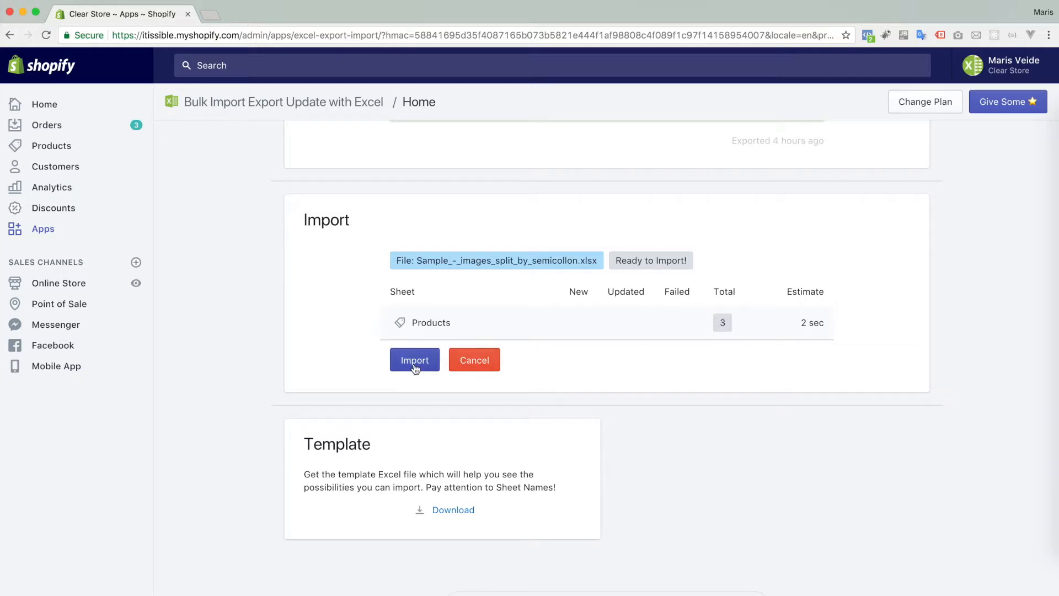
Run the import so three new products are created from the Products sheet.
{"action": "left_click", "coordinate": [414, 360]}
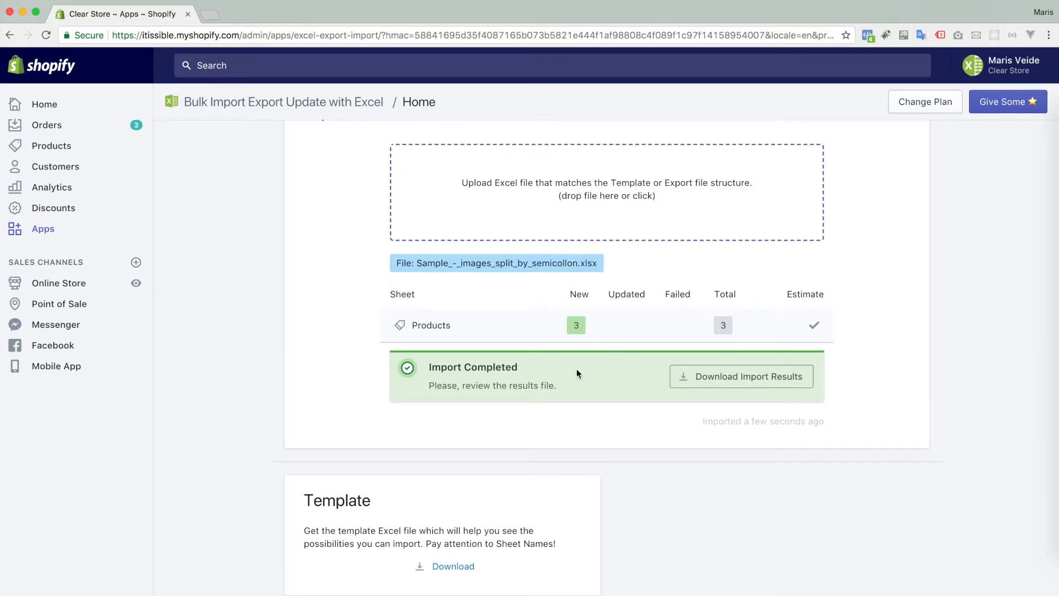
{"action": "mouse_move", "coordinate": [580, 331]}
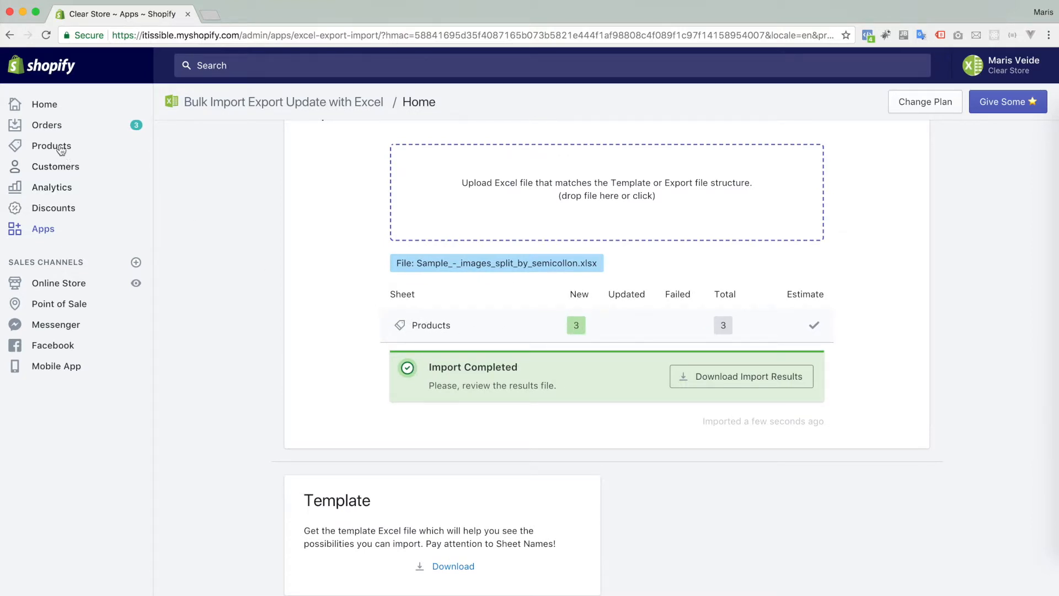
Show the Products list with Funny Dog, Jumping Dog and Night Dog, then view Funny Dog's details.
{"action": "left_click", "coordinate": [51, 146]}
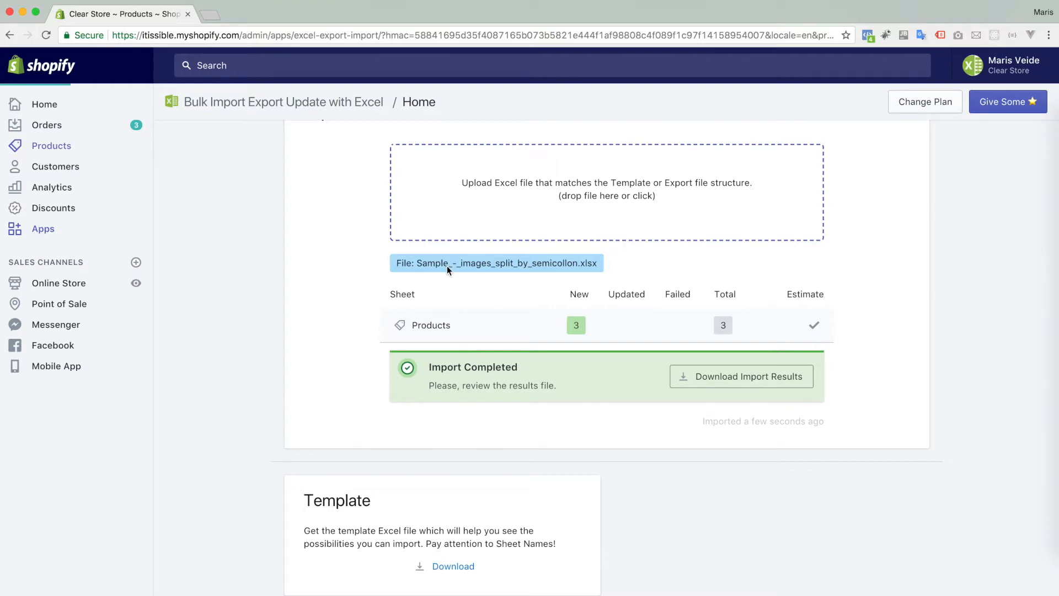
{"action": "left_click", "coordinate": [49, 146]}
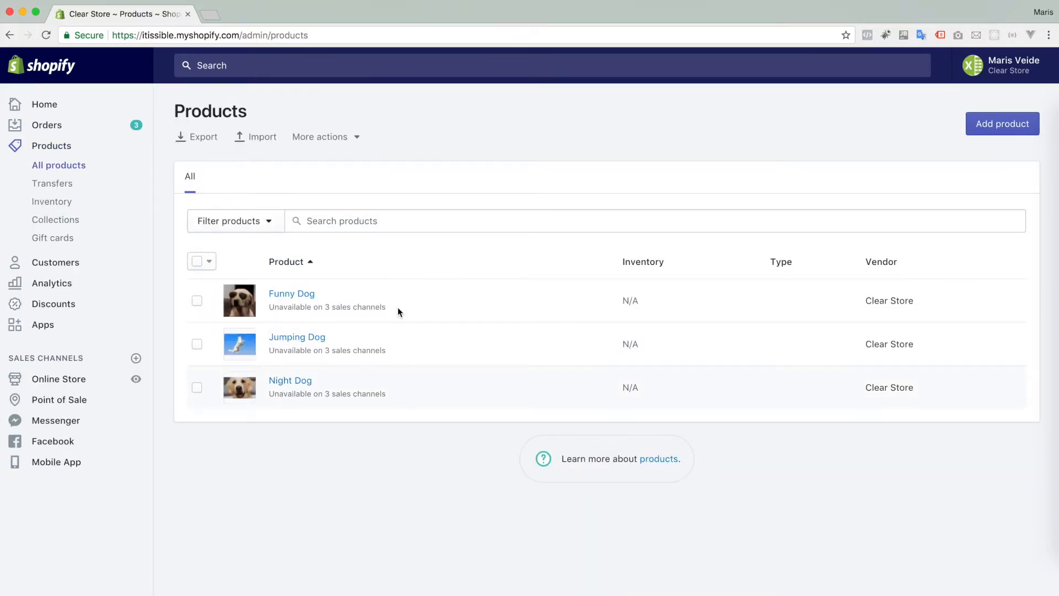
{"action": "mouse_move", "coordinate": [297, 297]}
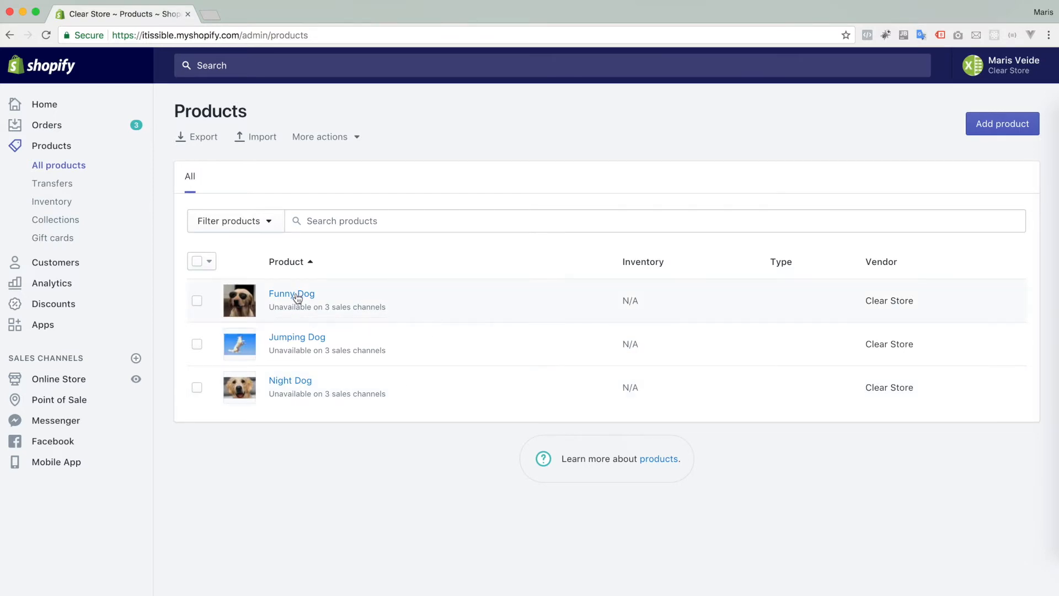
{"action": "left_click", "coordinate": [291, 293]}
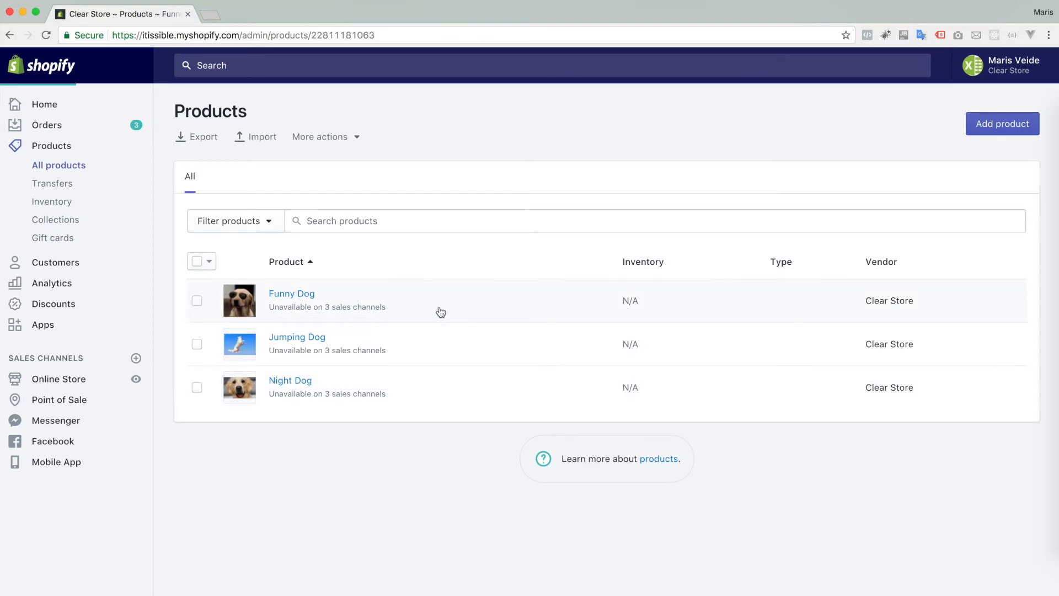
Check Jumping Dog's five images, then move on to Night Dog with its two images.
{"action": "left_click", "coordinate": [291, 293]}
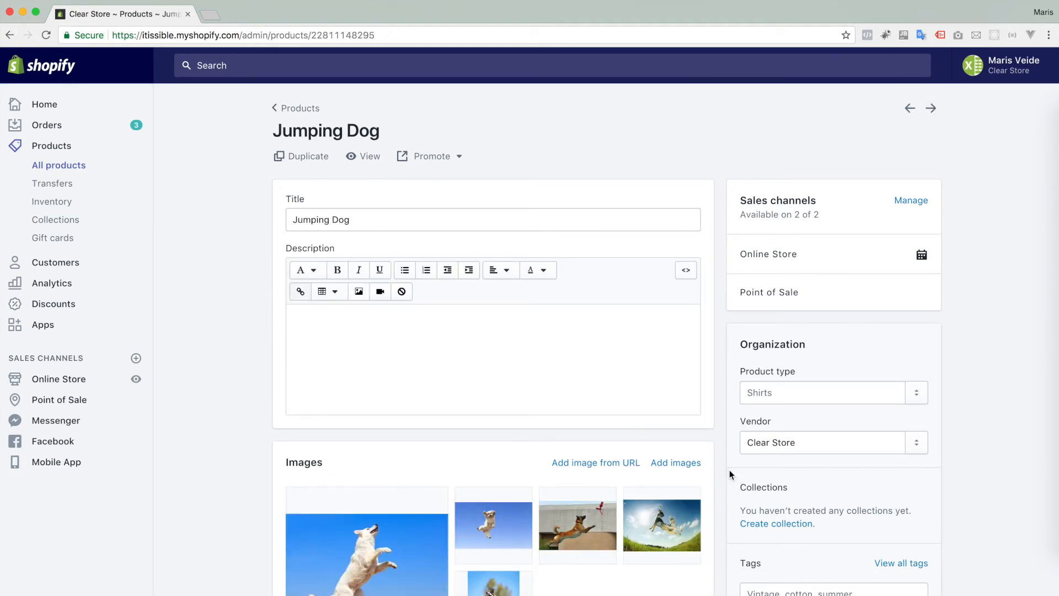
{"action": "scroll", "scroll_direction": "down", "scroll_amount": 3}
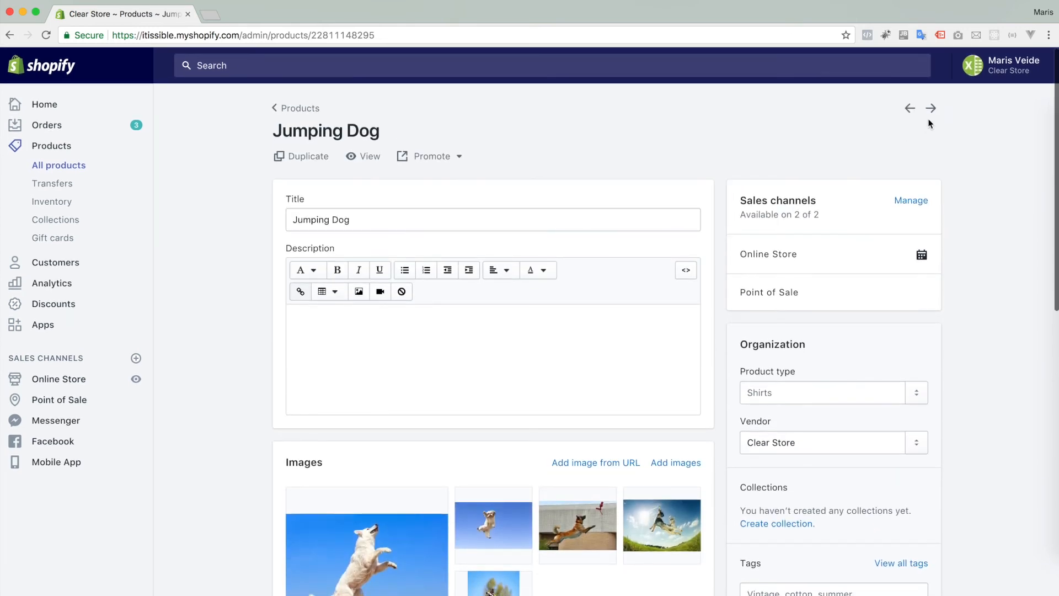
{"action": "left_click", "coordinate": [910, 108]}
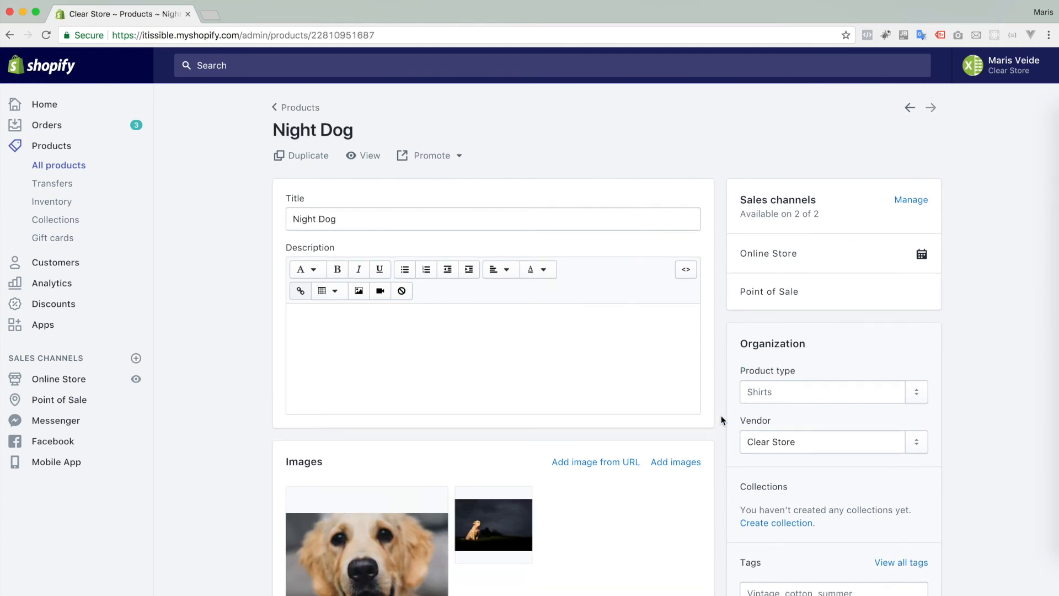